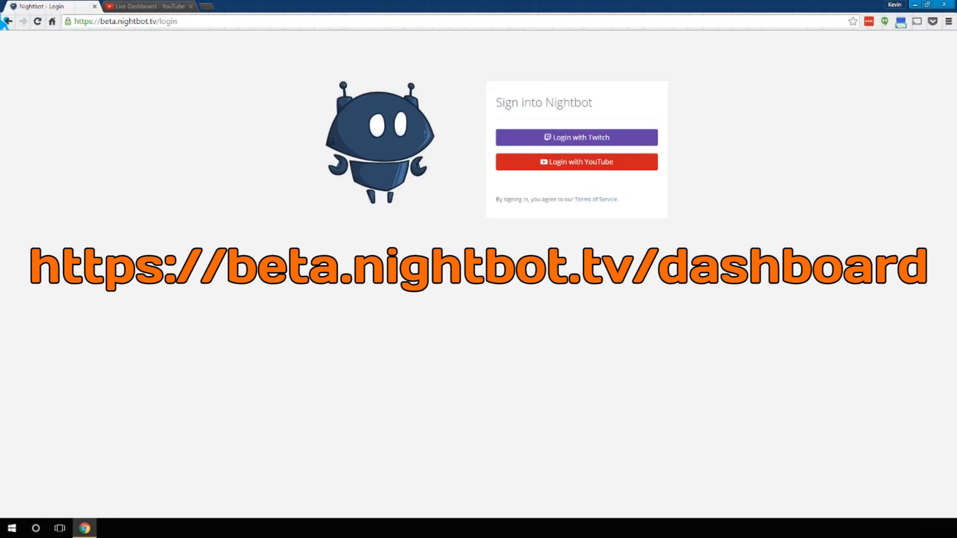
mouse_move(885, 93)
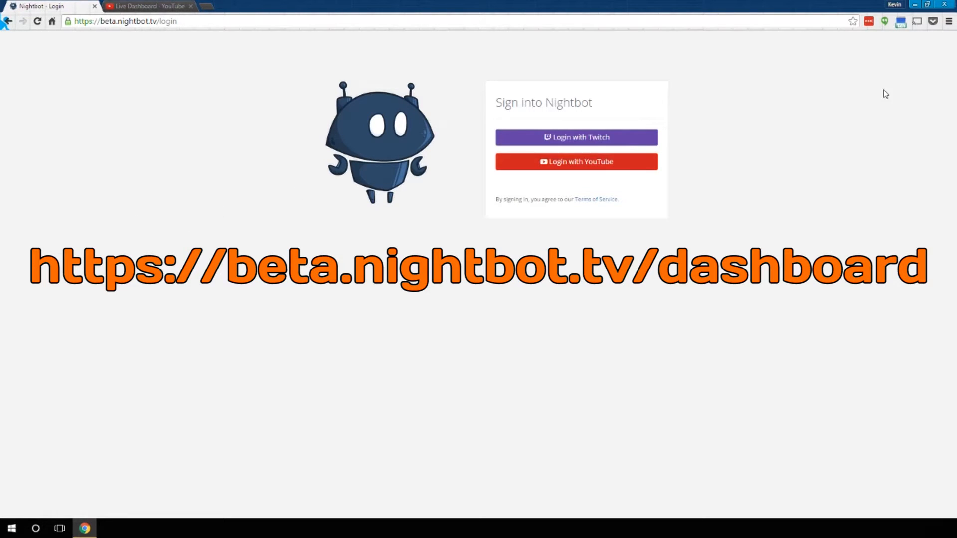
mouse_move(629, 166)
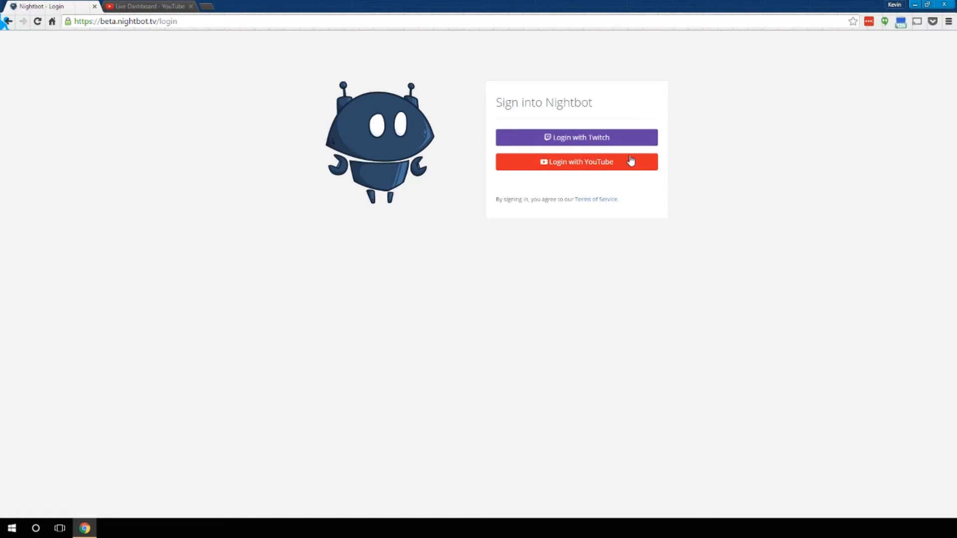
mouse_move(627, 169)
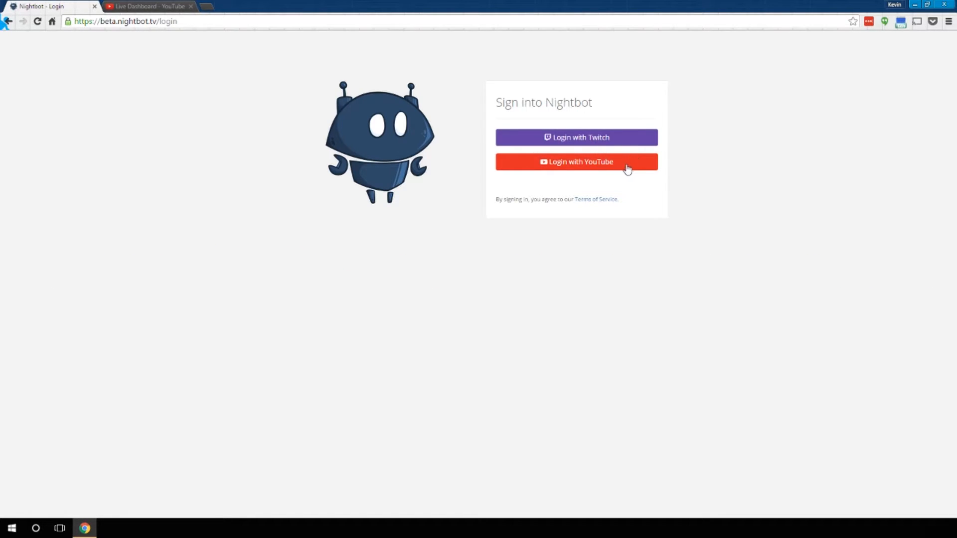
Start signing in to Nightbot with a YouTube account
click(576, 161)
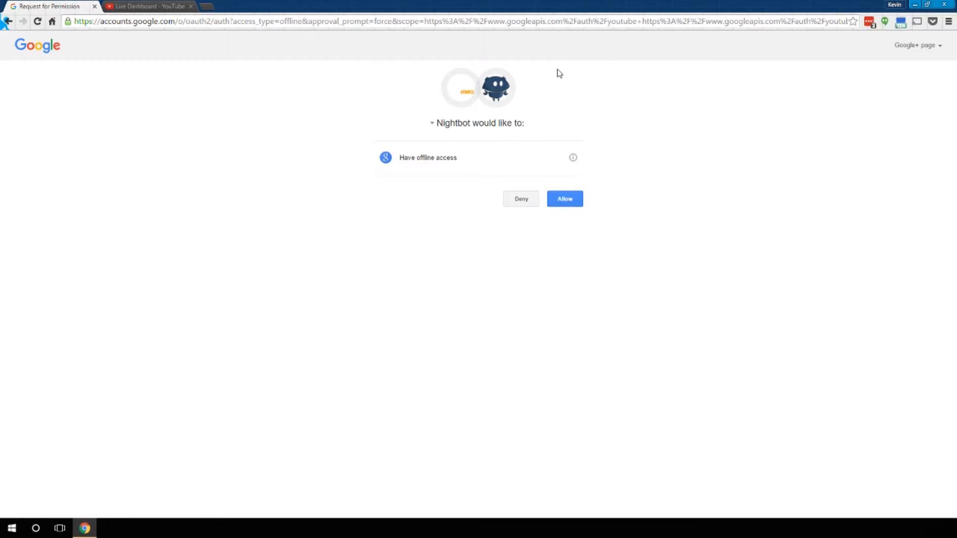
mouse_move(701, 110)
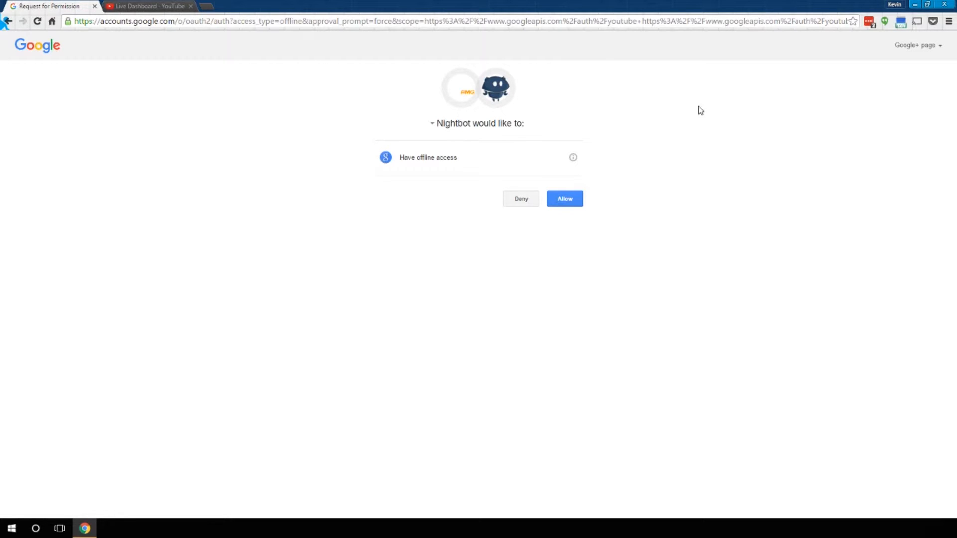
Allow Nightbot offline access to the Google account
click(563, 198)
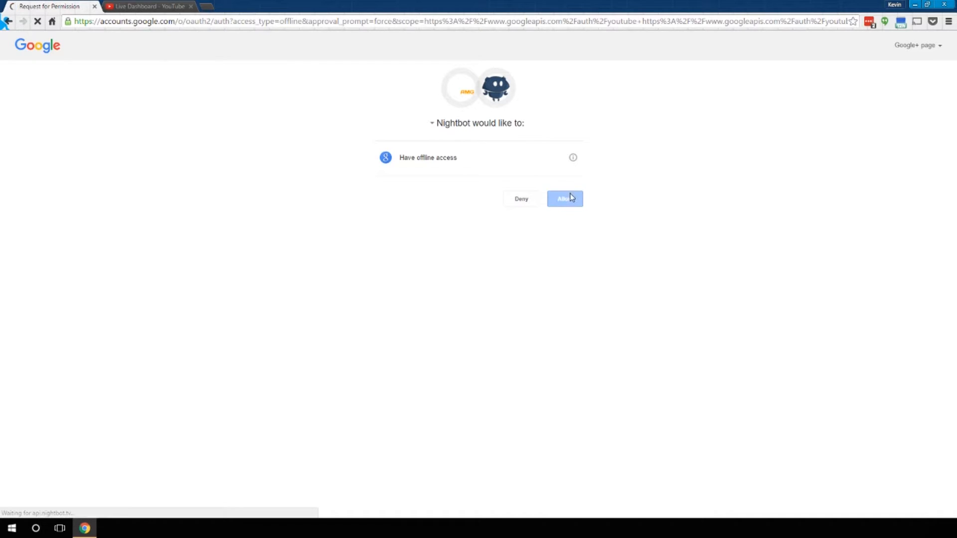
click(564, 198)
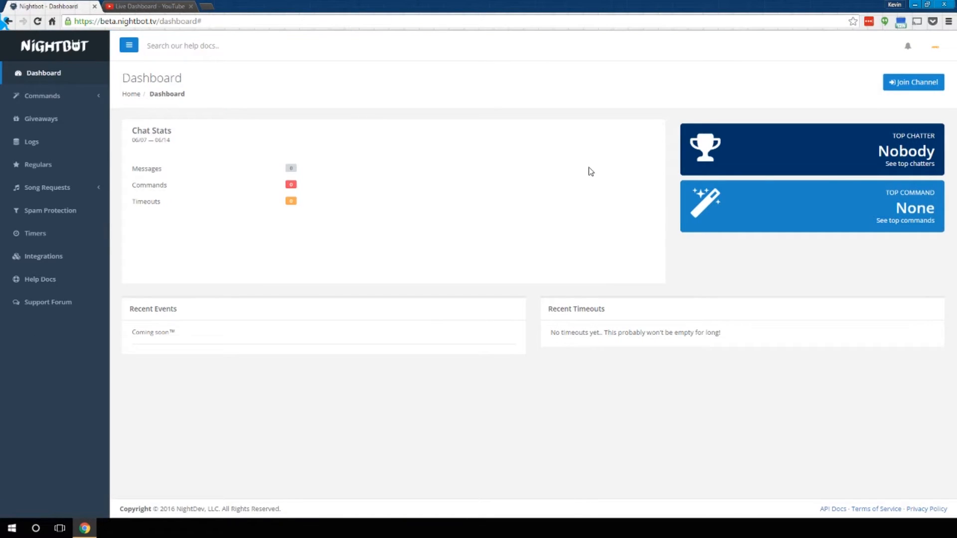
mouse_move(588, 164)
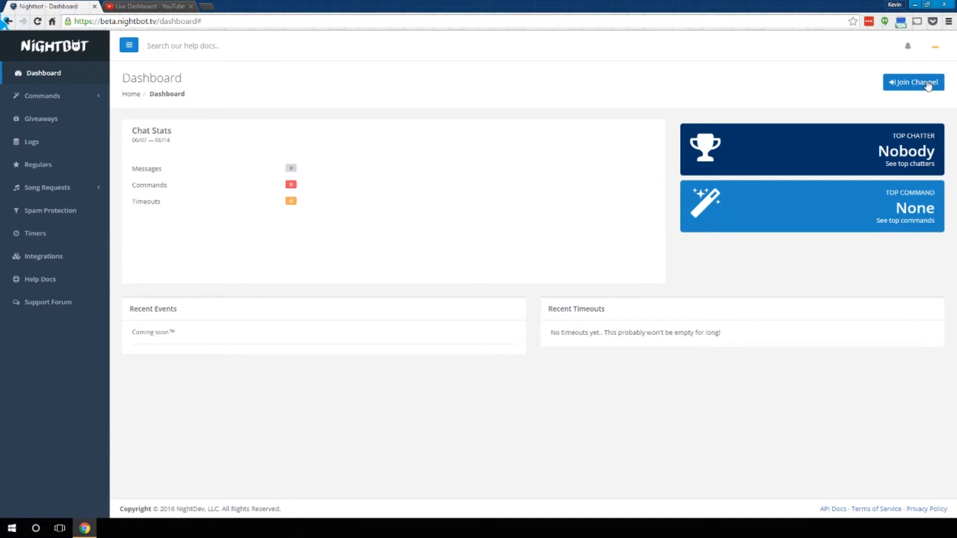
Have Nightbot join the channel to show moderator next-steps instructions
click(913, 82)
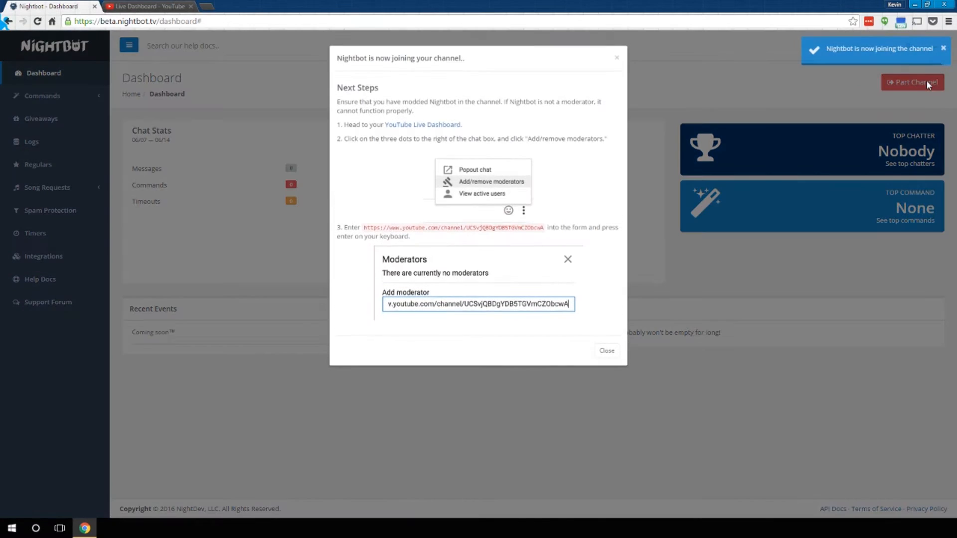
mouse_move(417, 131)
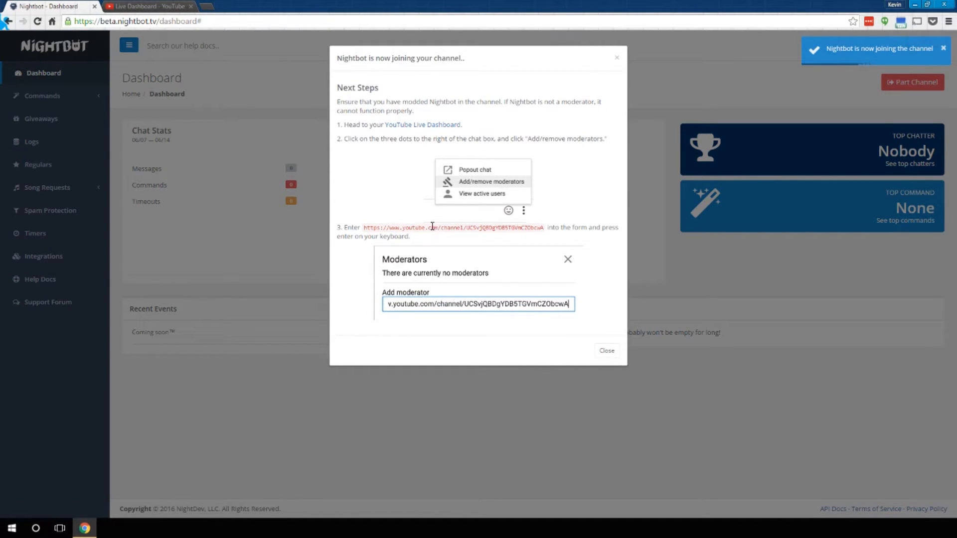
drag(362, 227, 479, 227)
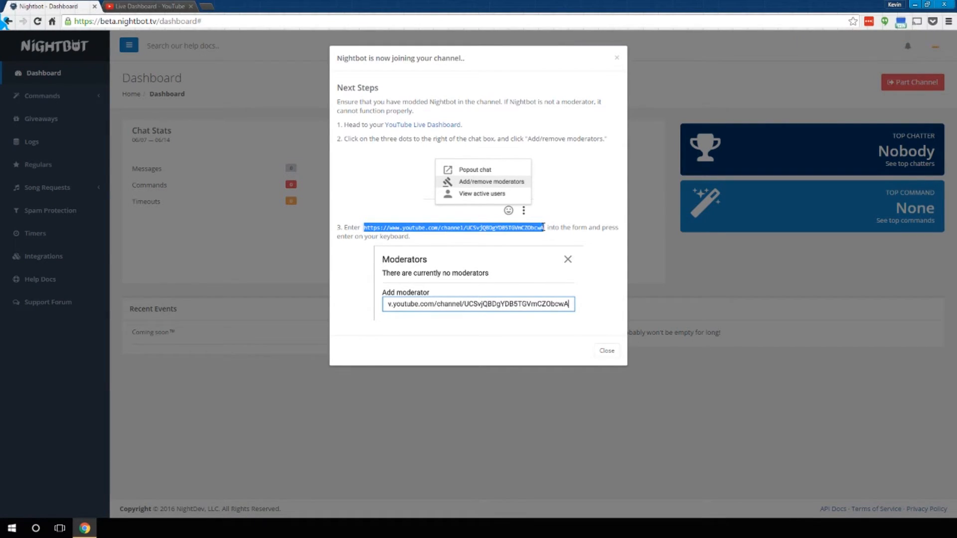
mouse_move(410, 155)
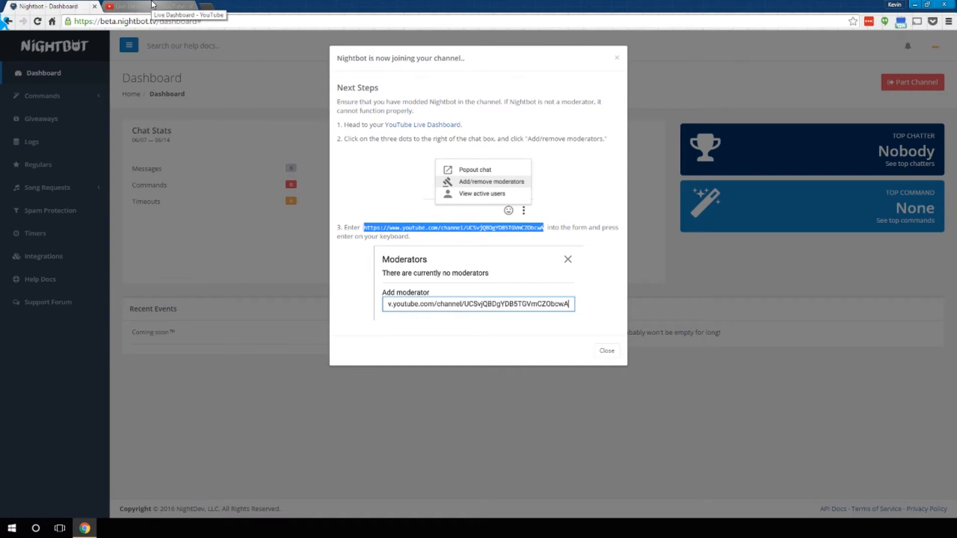
click(147, 6)
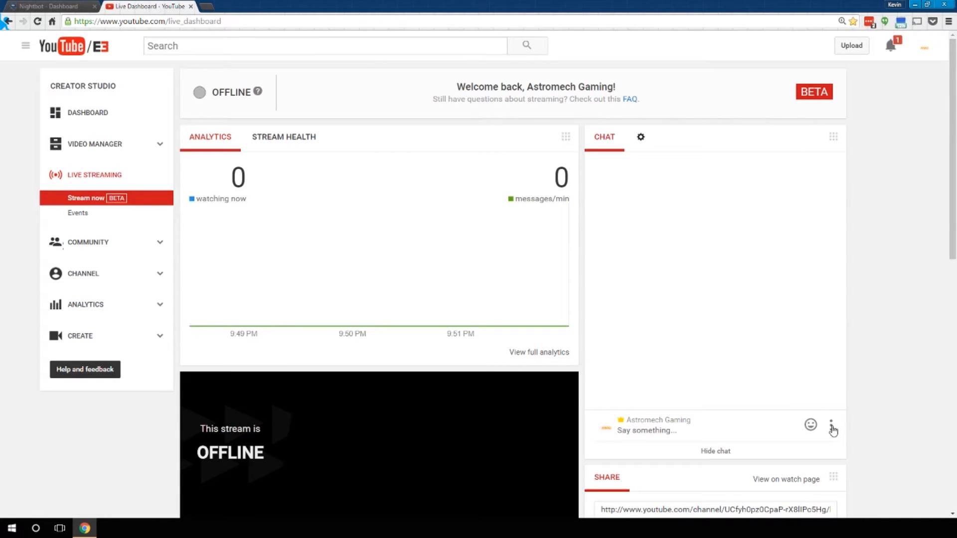
Add Nightbot as a chat moderator via the chat menu's Add/remove moderators
click(832, 425)
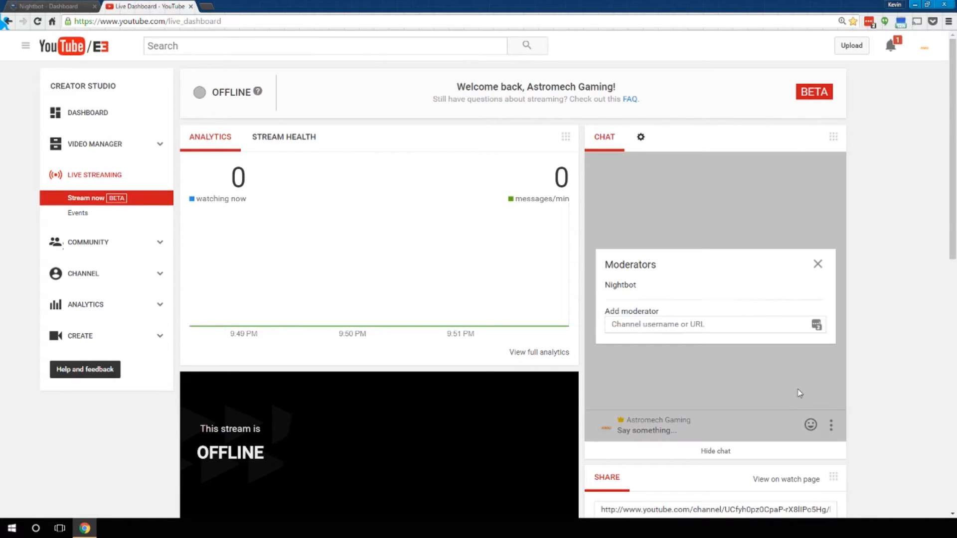